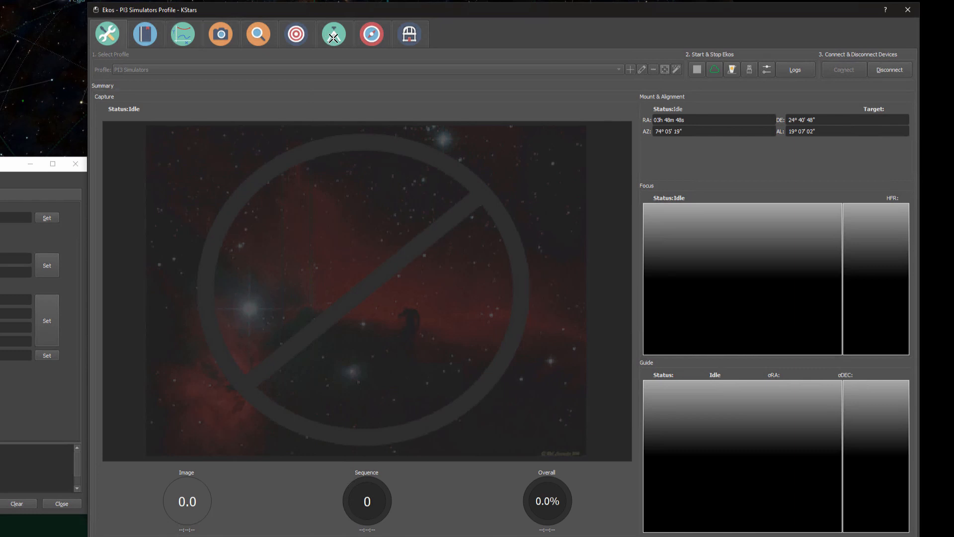
Switch to the Align module with plate-solve settings and the solution results plot
{"action": "left_click", "coordinate": [296, 34]}
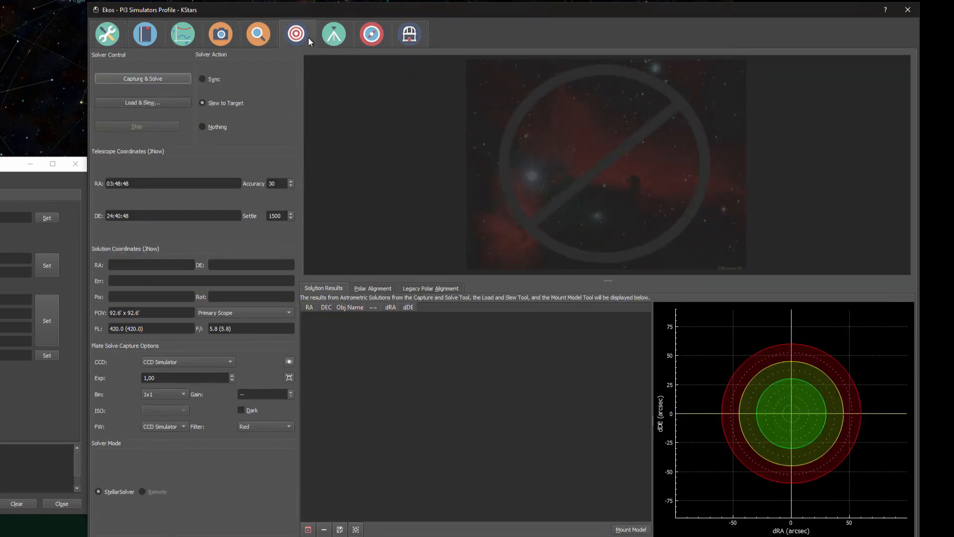
{"action": "mouse_move", "coordinate": [281, 77]}
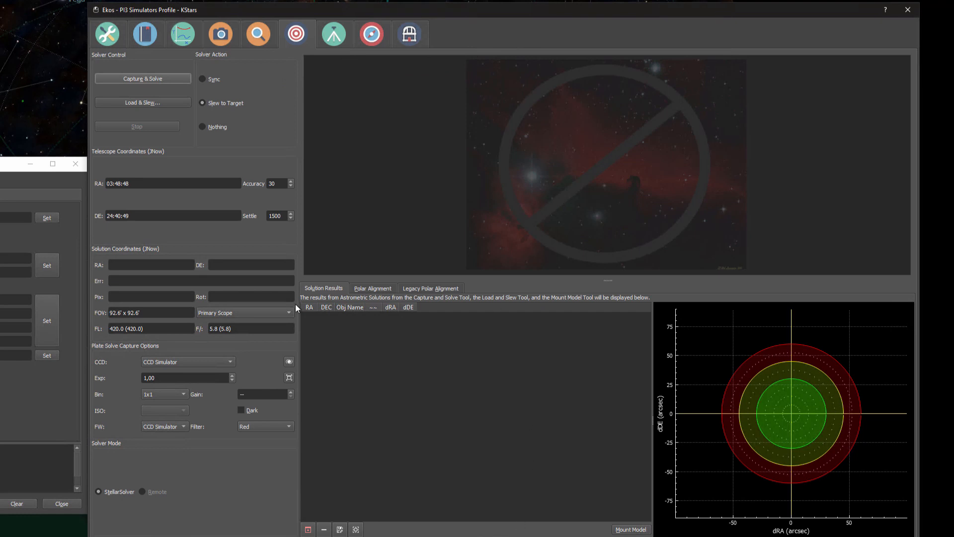
{"action": "mouse_move", "coordinate": [319, 299]}
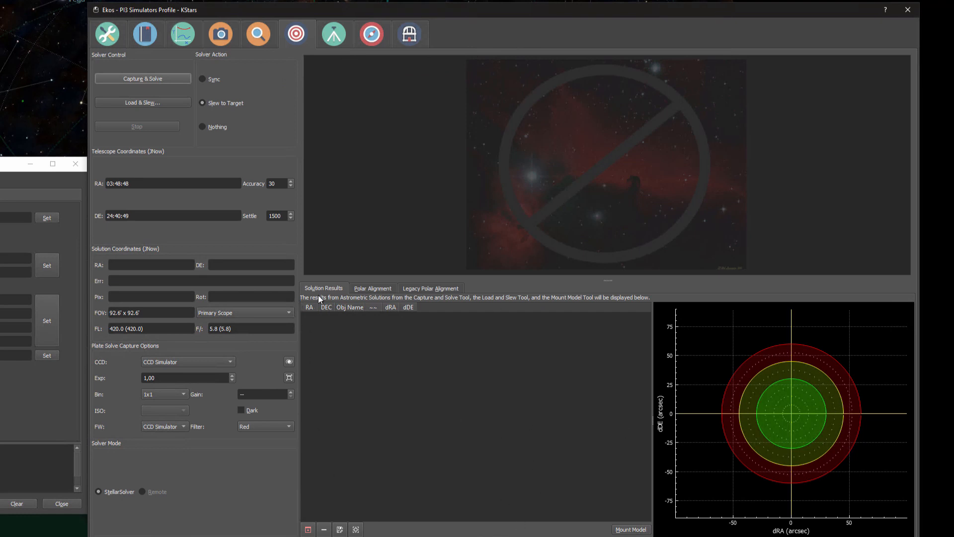
{"action": "mouse_move", "coordinate": [364, 290]}
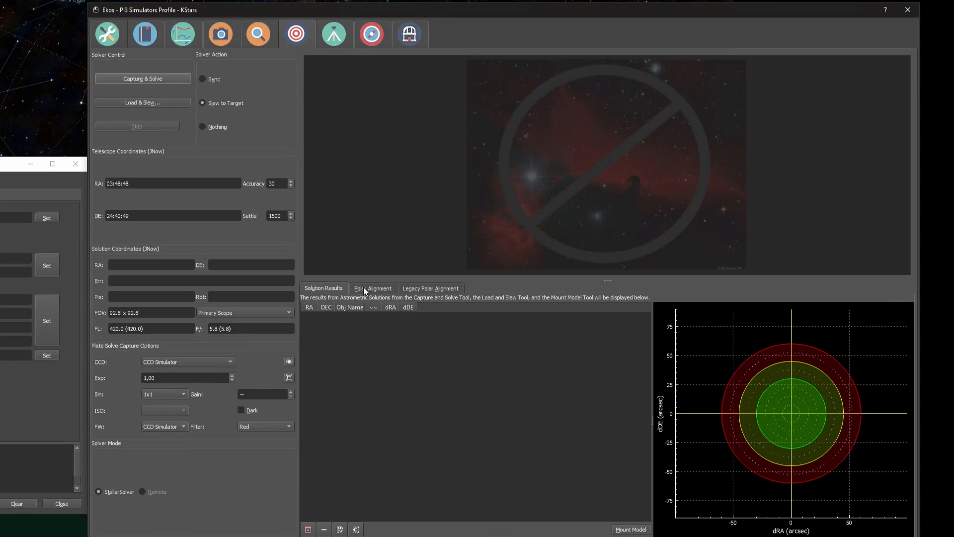
Show the Polar Alignment Assistant with its direction, speed and start options
{"action": "left_click", "coordinate": [373, 289]}
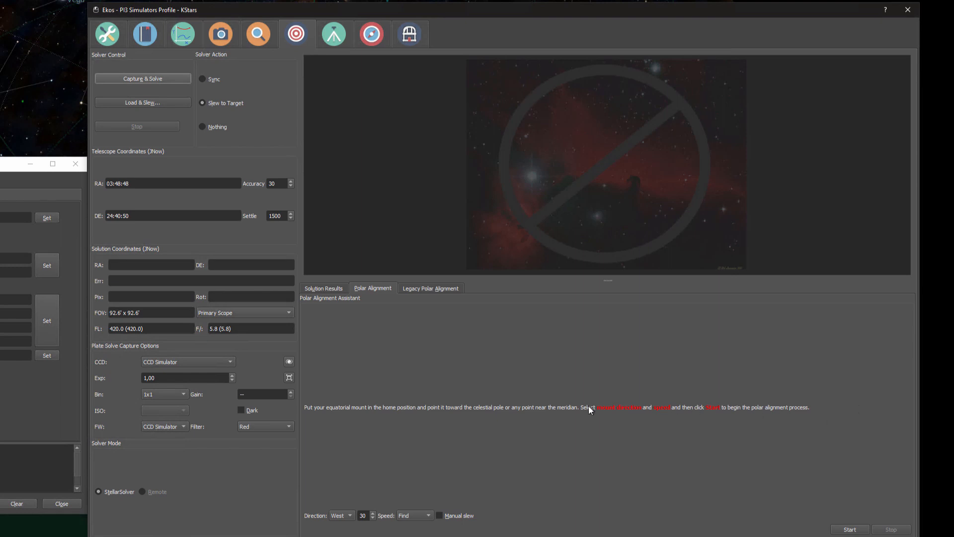
{"action": "mouse_move", "coordinate": [763, 447]}
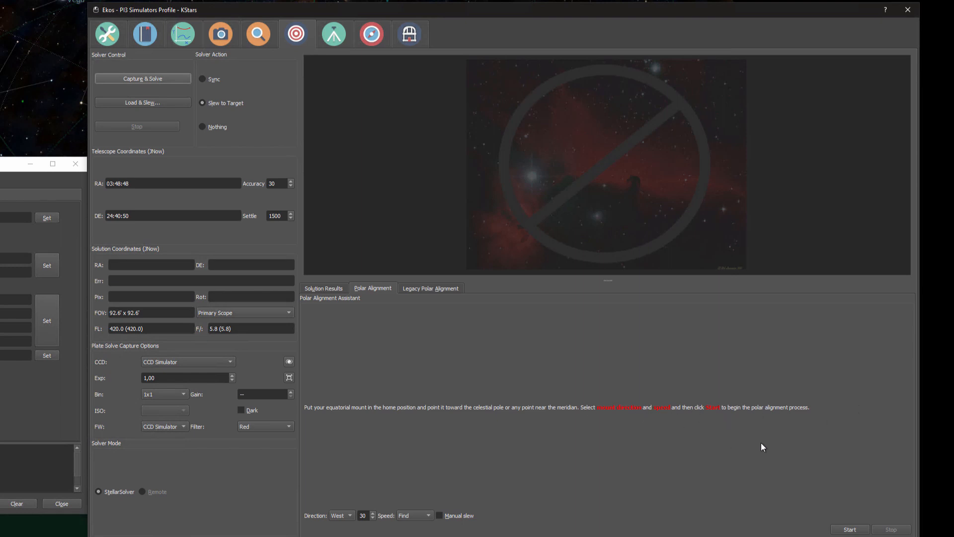
{"action": "mouse_move", "coordinate": [761, 449]}
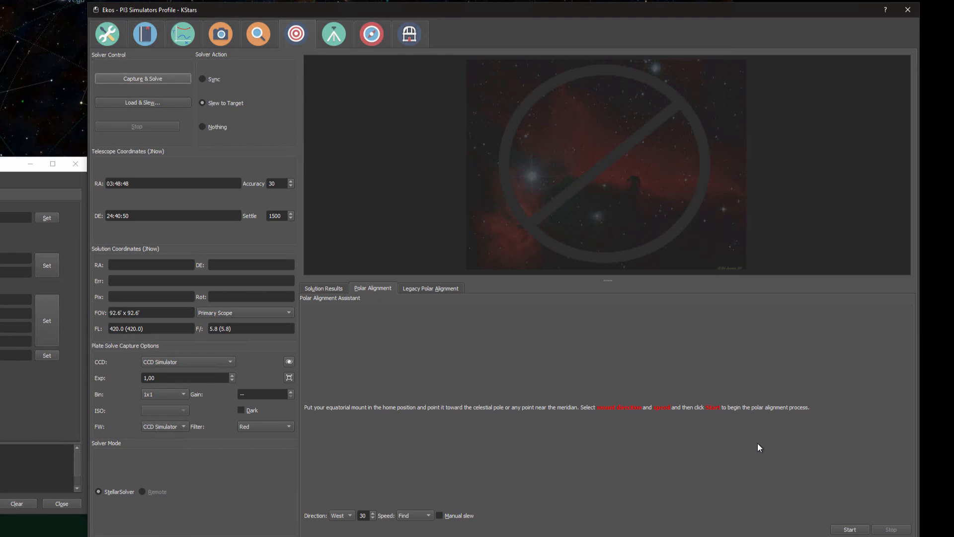
{"action": "mouse_move", "coordinate": [599, 410]}
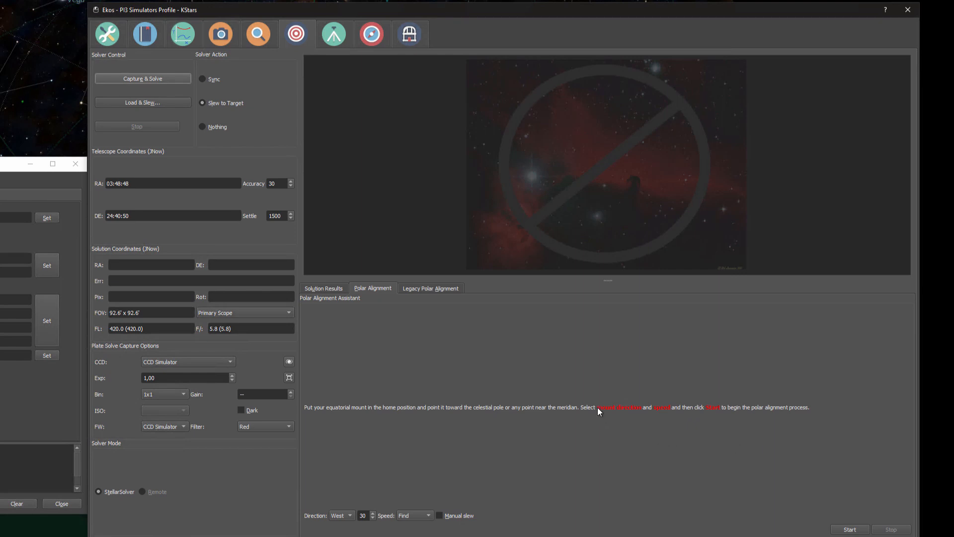
{"action": "mouse_move", "coordinate": [644, 436]}
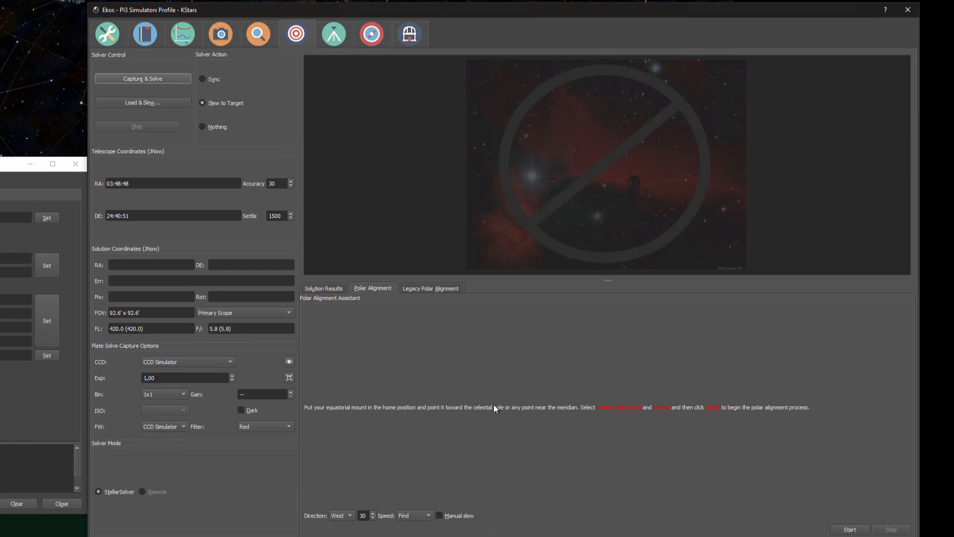
{"action": "mouse_move", "coordinate": [483, 415]}
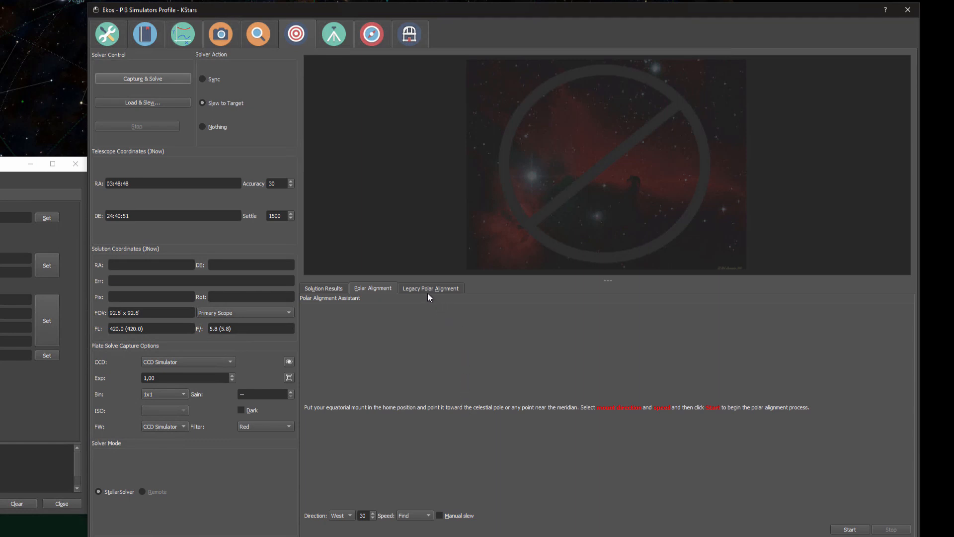
Show the Legacy Polar Alignment Tool with azimuth and altitude error measurement
{"action": "left_click", "coordinate": [430, 288]}
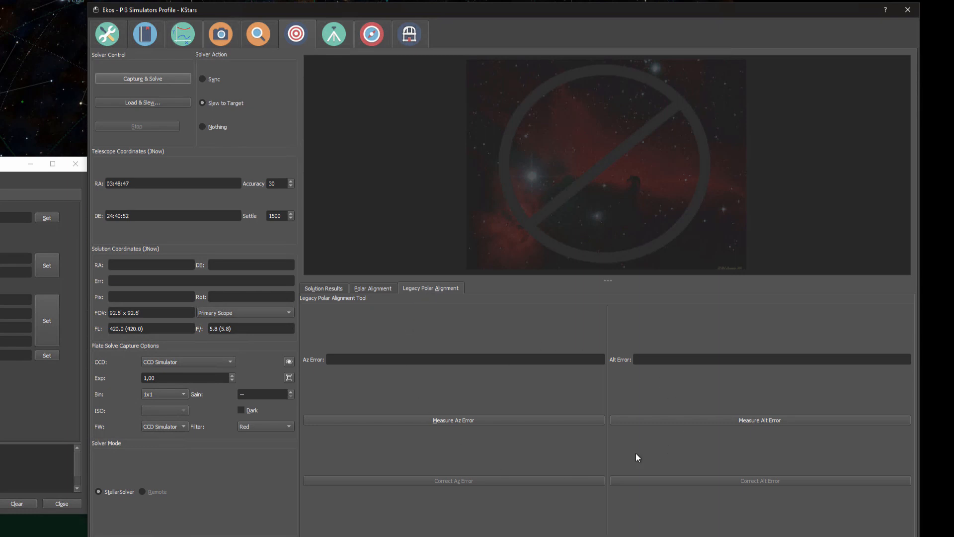
{"action": "mouse_move", "coordinate": [639, 450]}
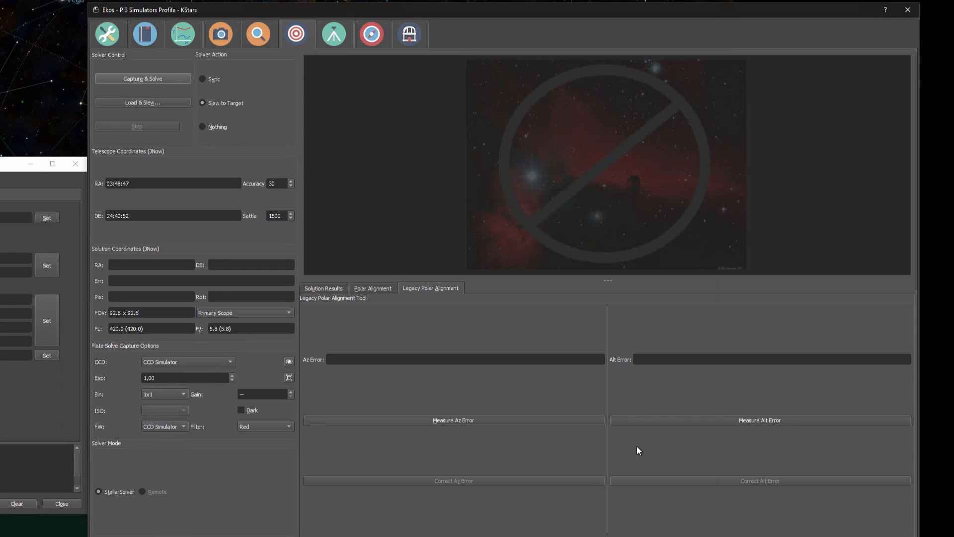
{"action": "mouse_move", "coordinate": [627, 453]}
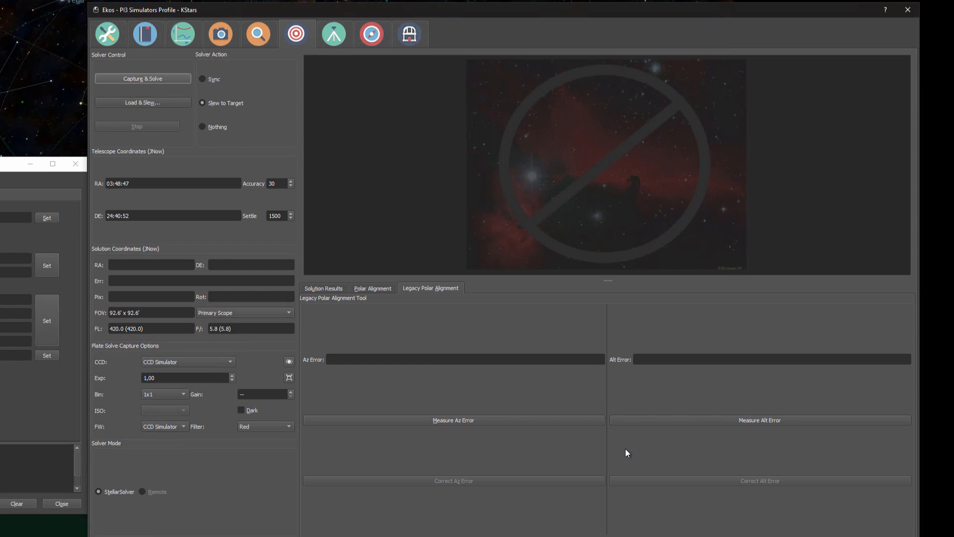
{"action": "mouse_move", "coordinate": [622, 454]}
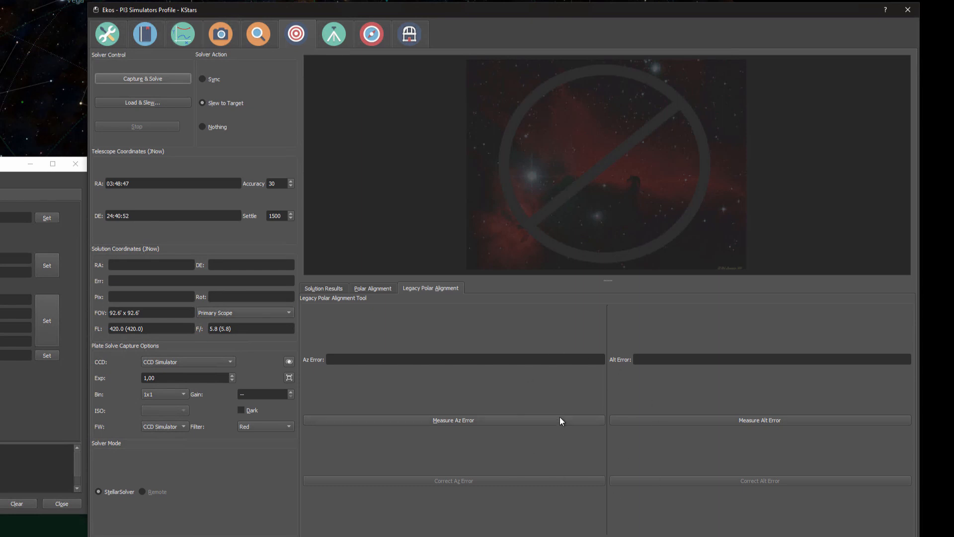
{"action": "mouse_move", "coordinate": [568, 419]}
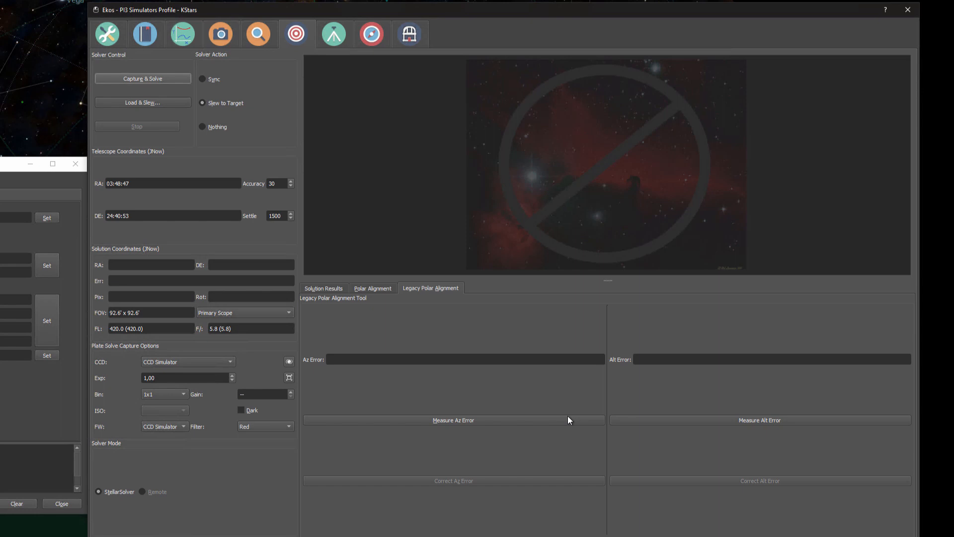
{"action": "mouse_move", "coordinate": [579, 481]}
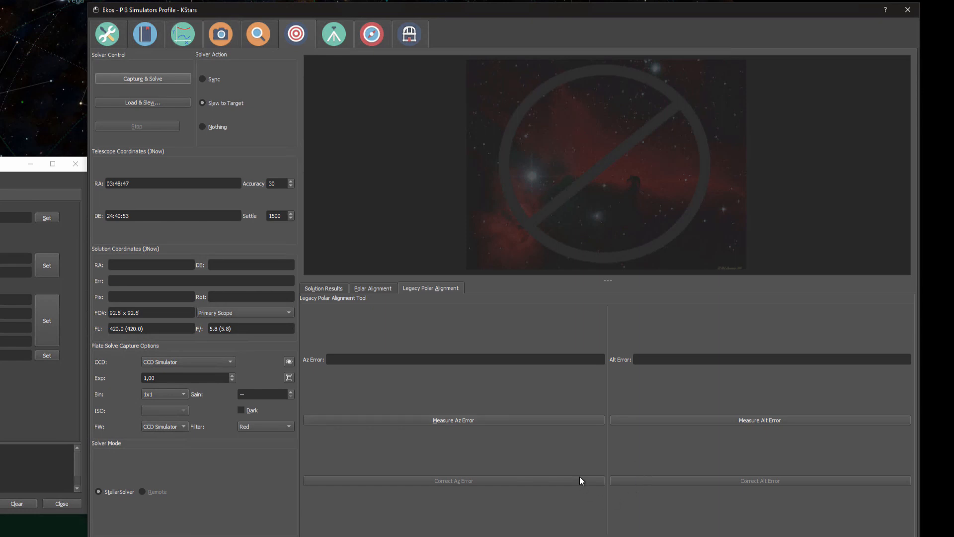
{"action": "mouse_move", "coordinate": [631, 410]}
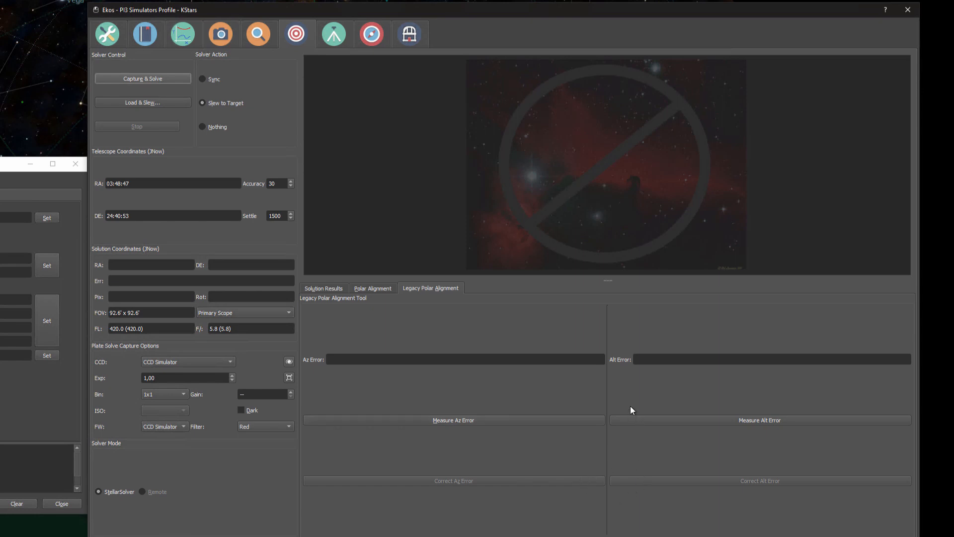
Switch back from the legacy tool to the Polar Alignment Assistant
{"action": "left_click", "coordinate": [371, 288]}
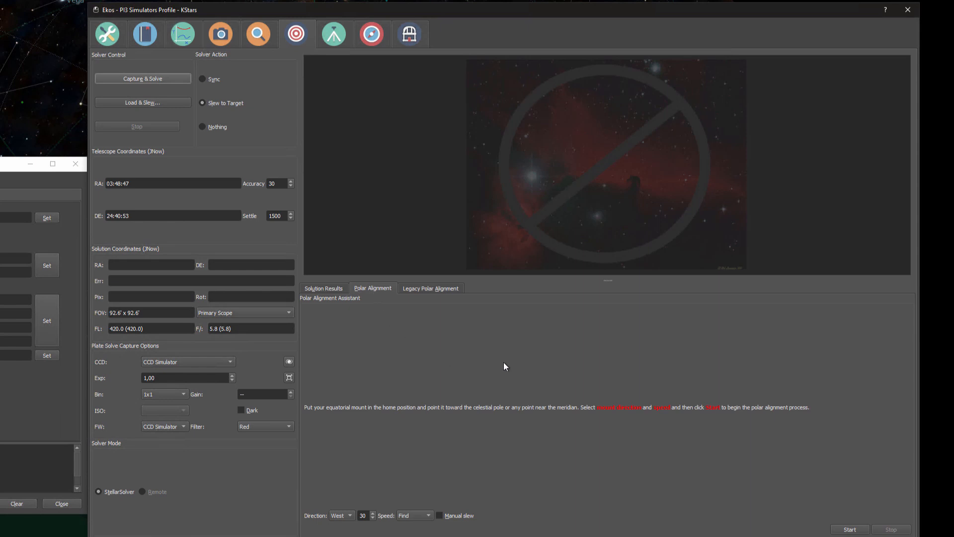
{"action": "mouse_move", "coordinate": [549, 359]}
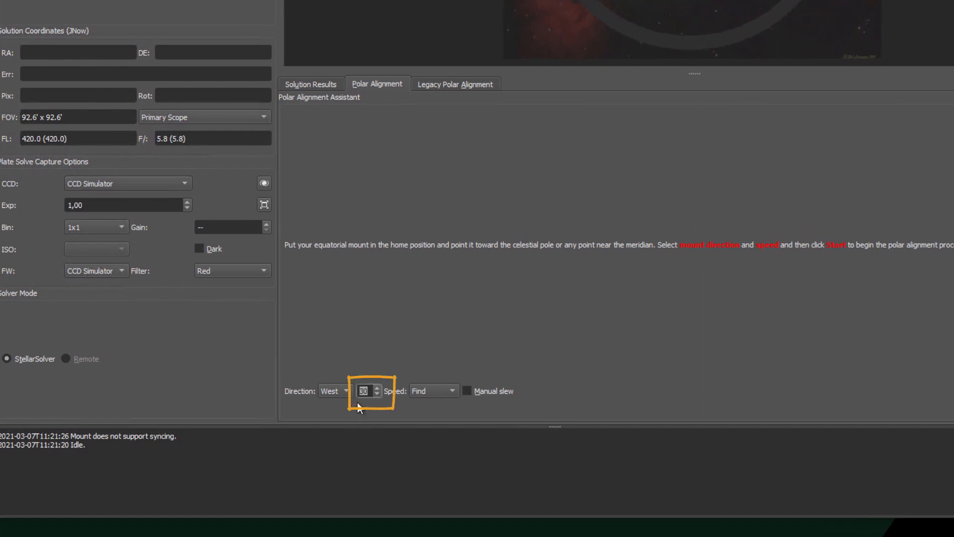
{"action": "mouse_move", "coordinate": [331, 390]}
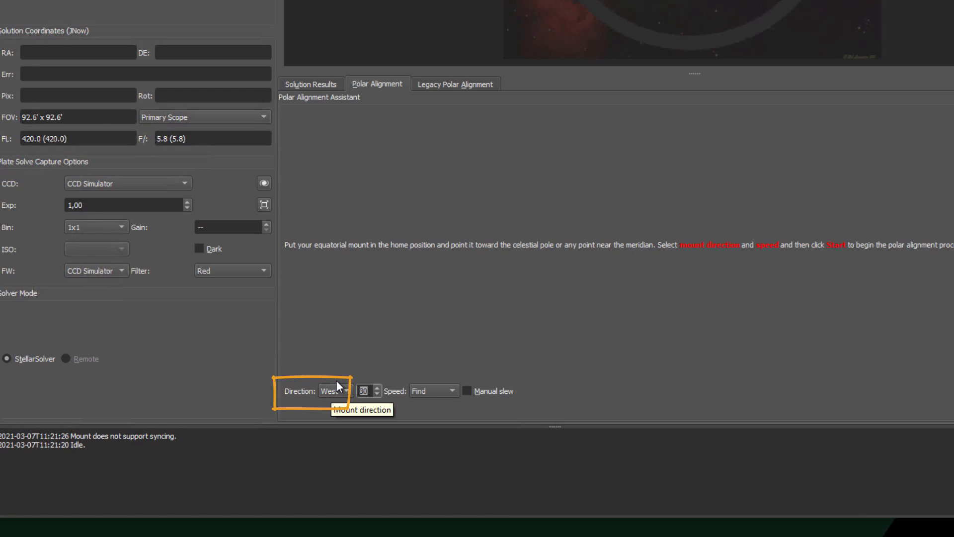
{"action": "mouse_move", "coordinate": [458, 387]}
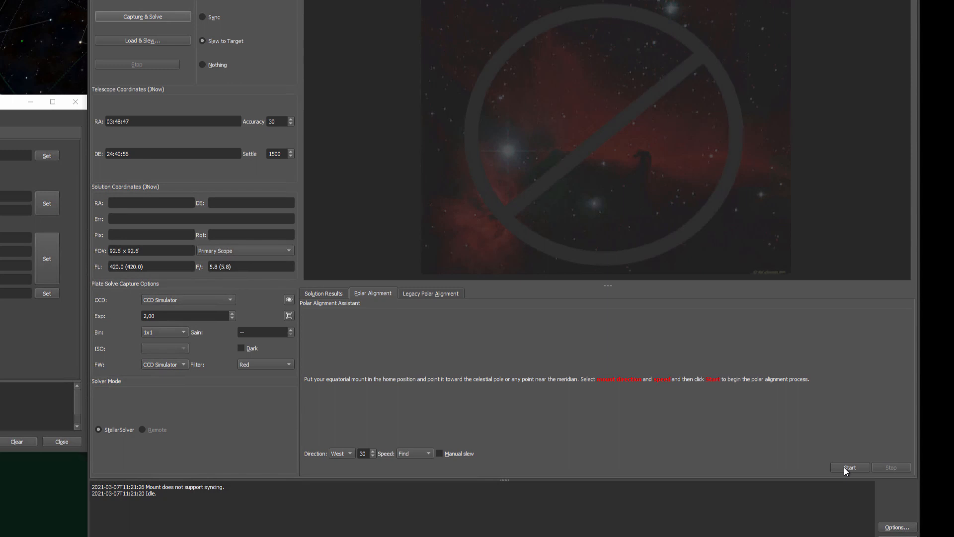
{"action": "left_click", "coordinate": [849, 467]}
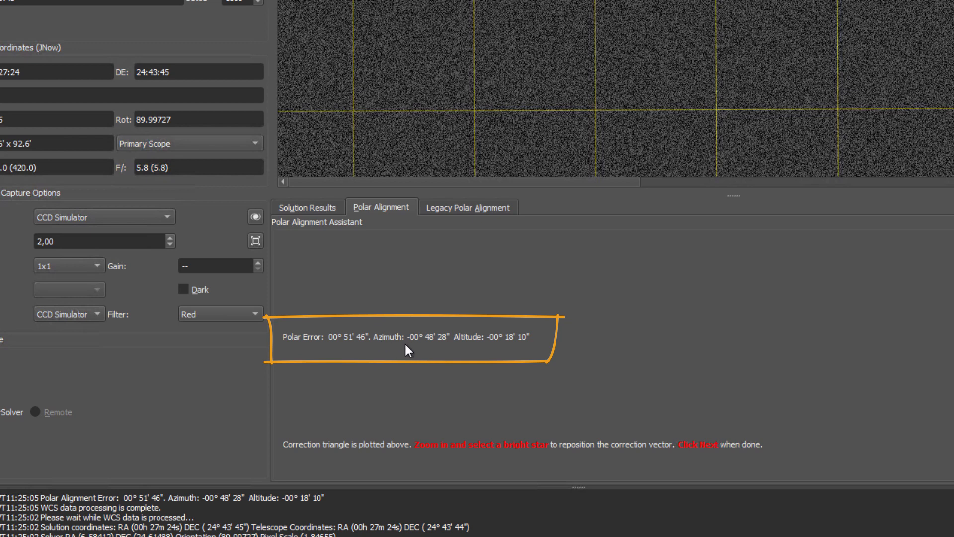
{"action": "mouse_move", "coordinate": [484, 345]}
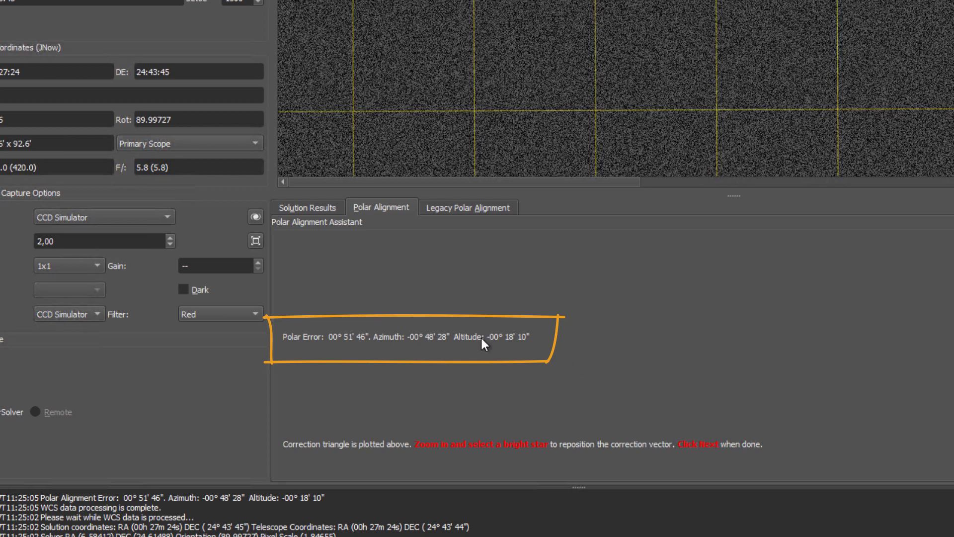
{"action": "mouse_move", "coordinate": [429, 345]}
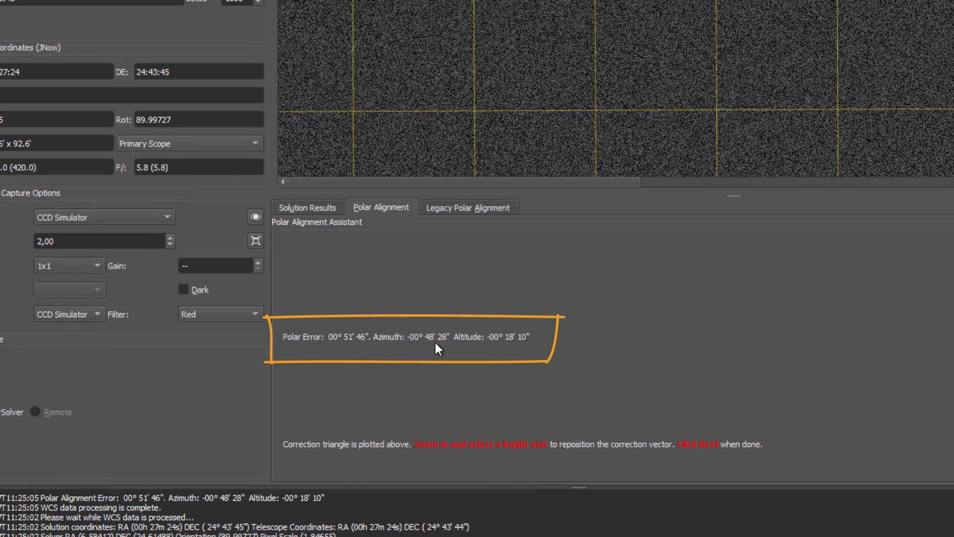
{"action": "mouse_move", "coordinate": [514, 348]}
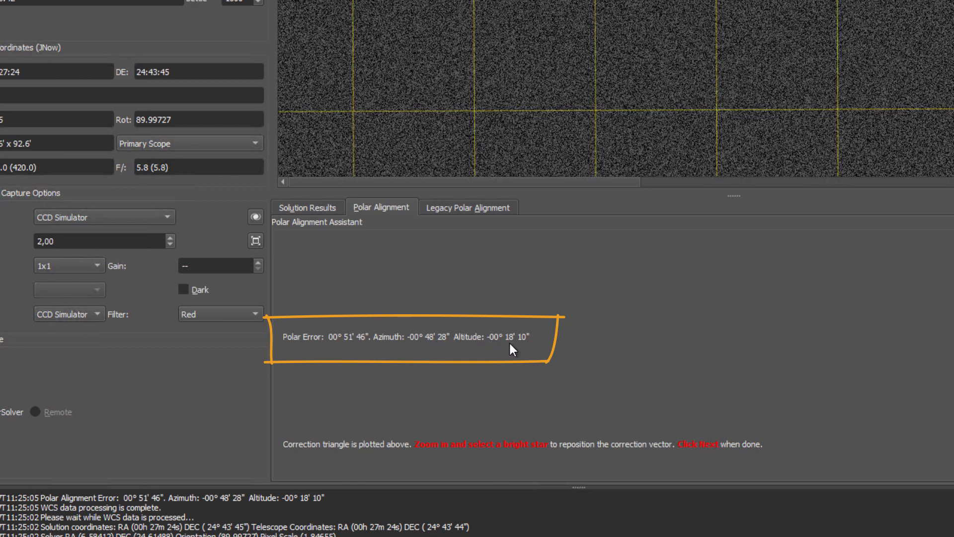
{"action": "mouse_move", "coordinate": [518, 346]}
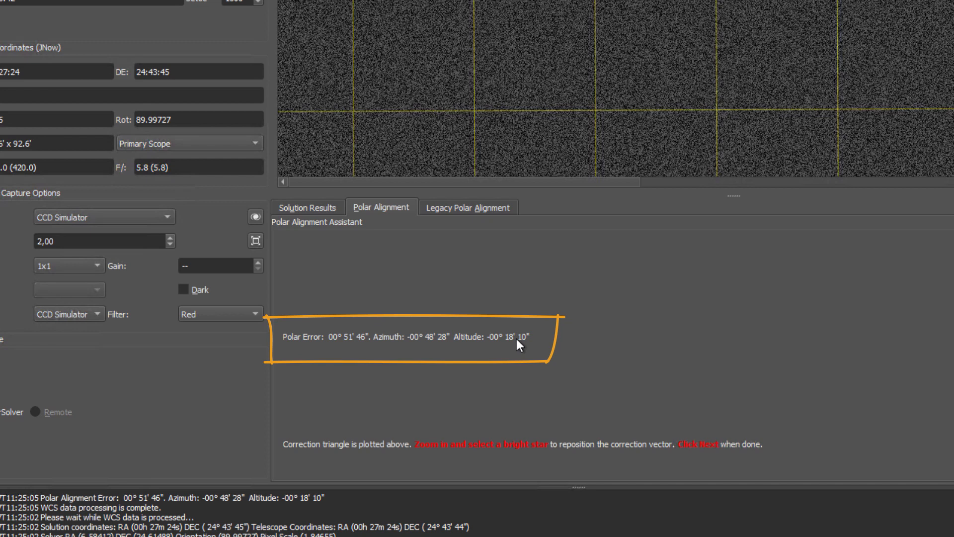
{"action": "mouse_move", "coordinate": [503, 352]}
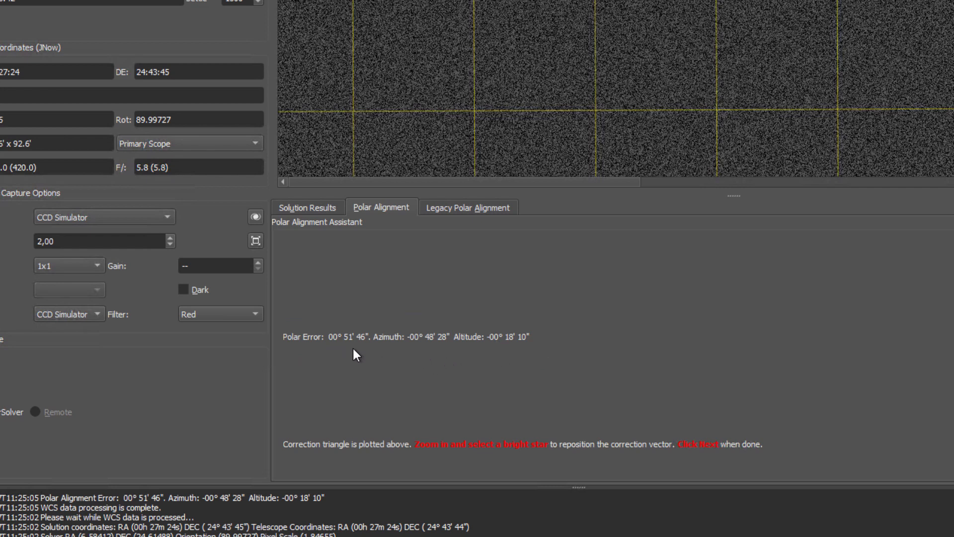
{"action": "mouse_move", "coordinate": [428, 374]}
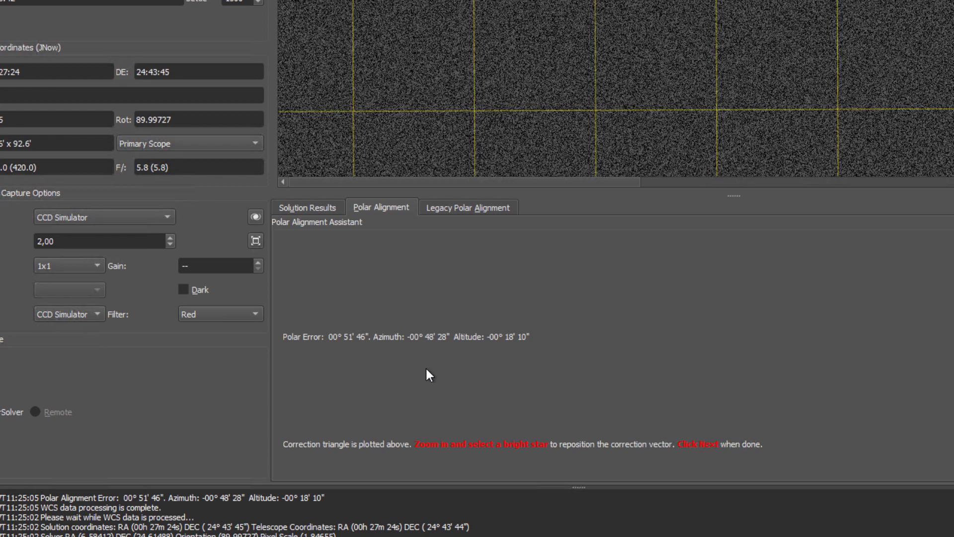
{"action": "mouse_move", "coordinate": [430, 371]}
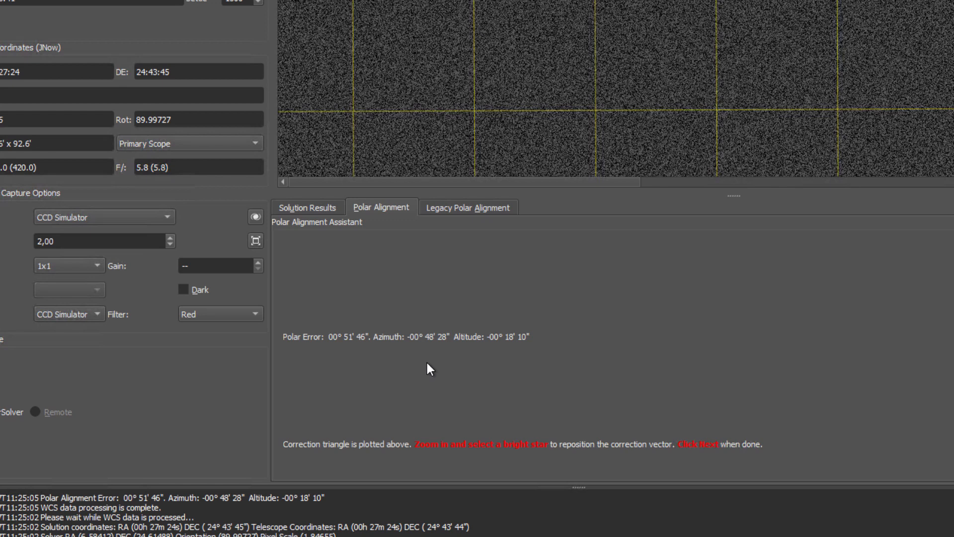
{"action": "mouse_move", "coordinate": [515, 370]}
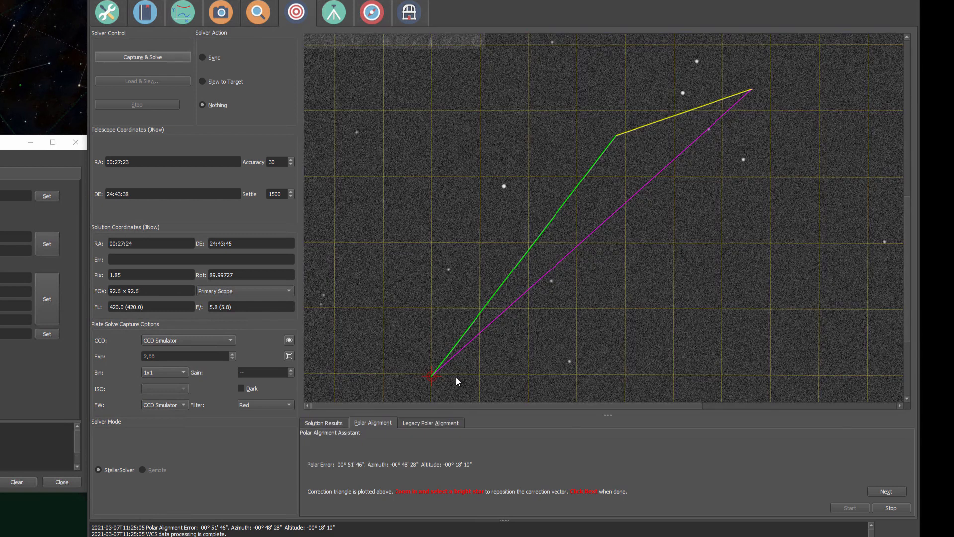
{"action": "mouse_move", "coordinate": [440, 386]}
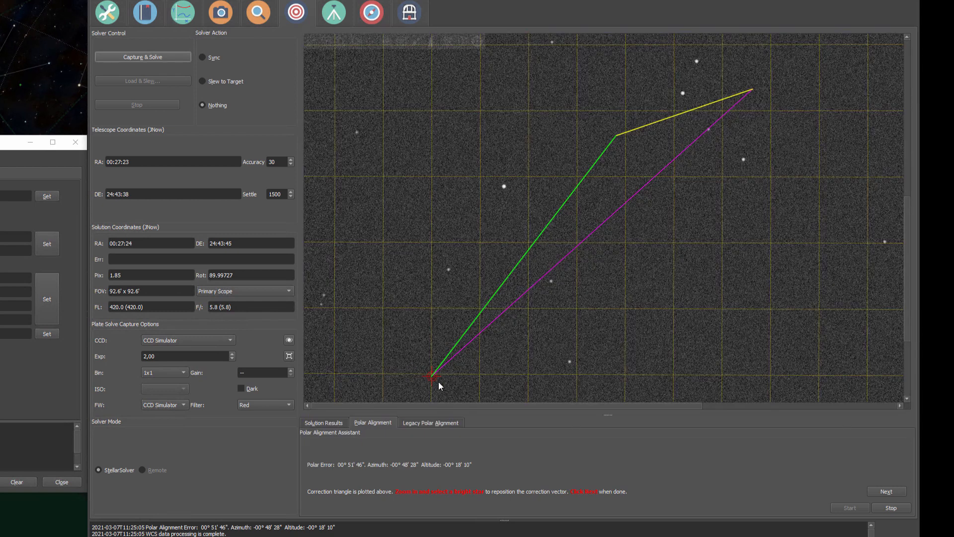
{"action": "mouse_move", "coordinate": [666, 190]}
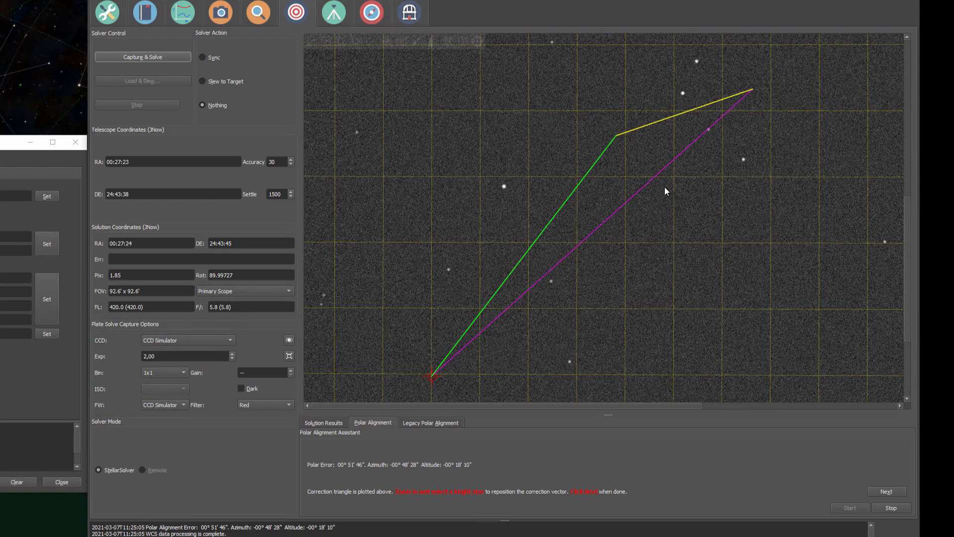
{"action": "mouse_move", "coordinate": [713, 134]}
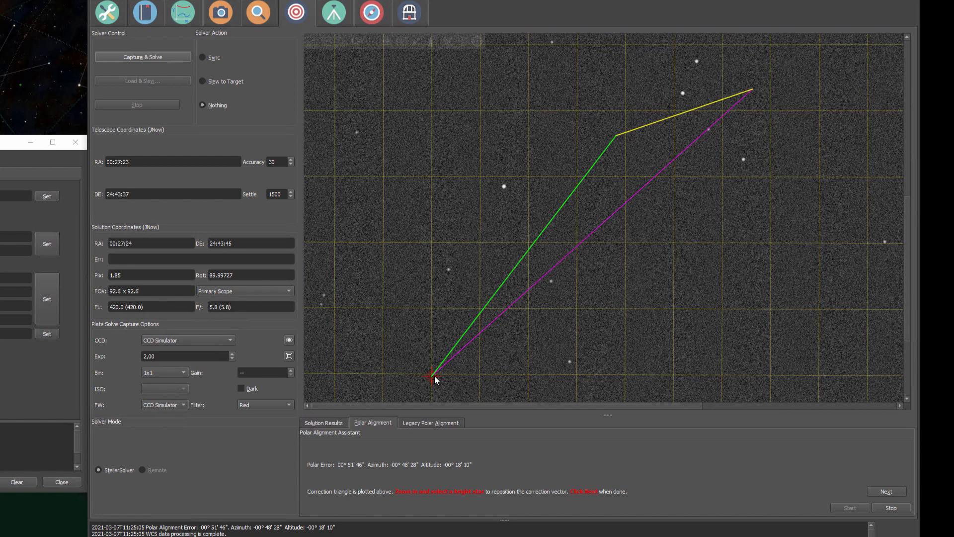
{"action": "mouse_move", "coordinate": [627, 137]}
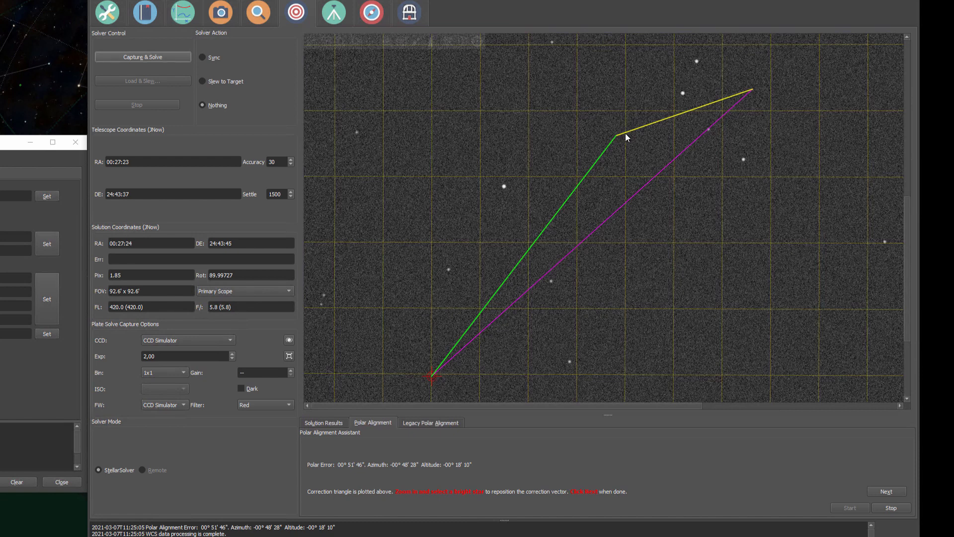
{"action": "mouse_move", "coordinate": [754, 95]}
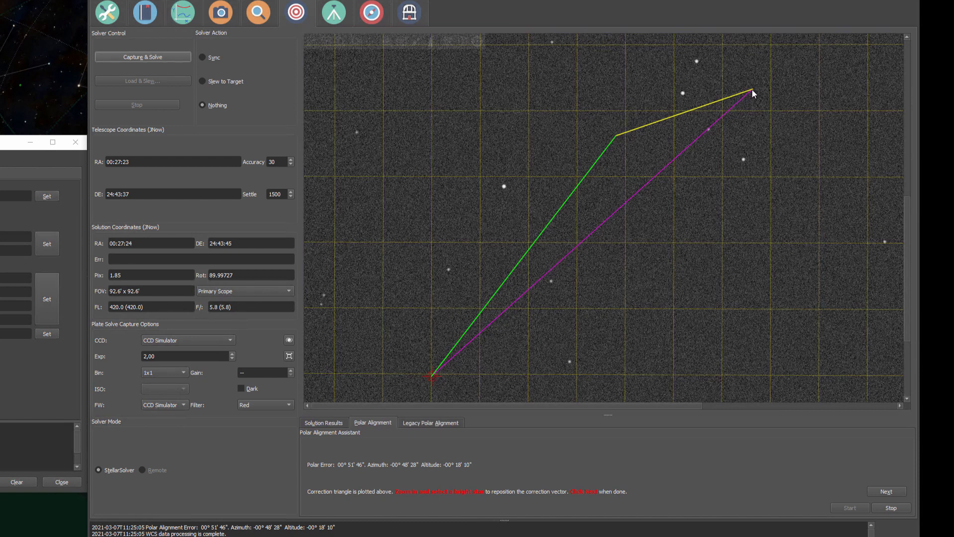
{"action": "mouse_move", "coordinate": [722, 118]}
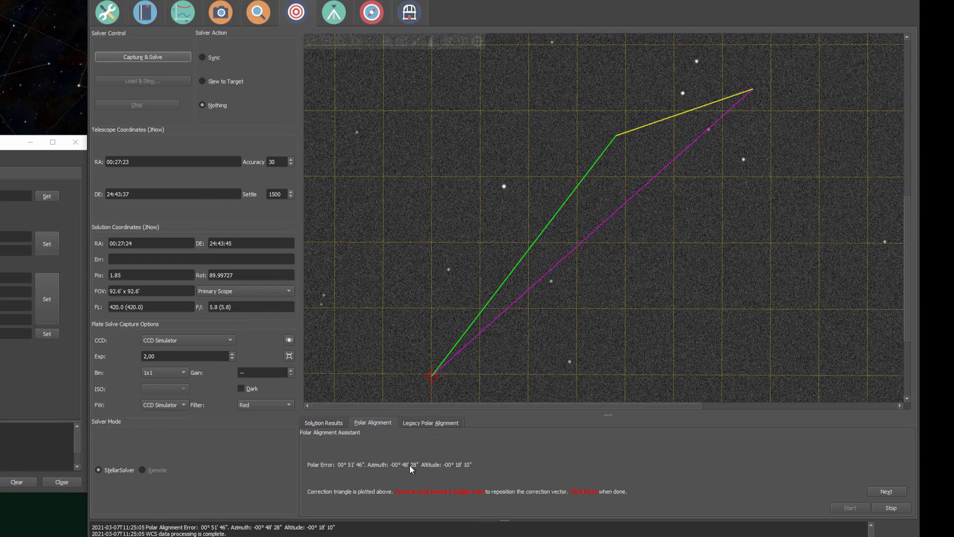
{"action": "mouse_move", "coordinate": [400, 475]}
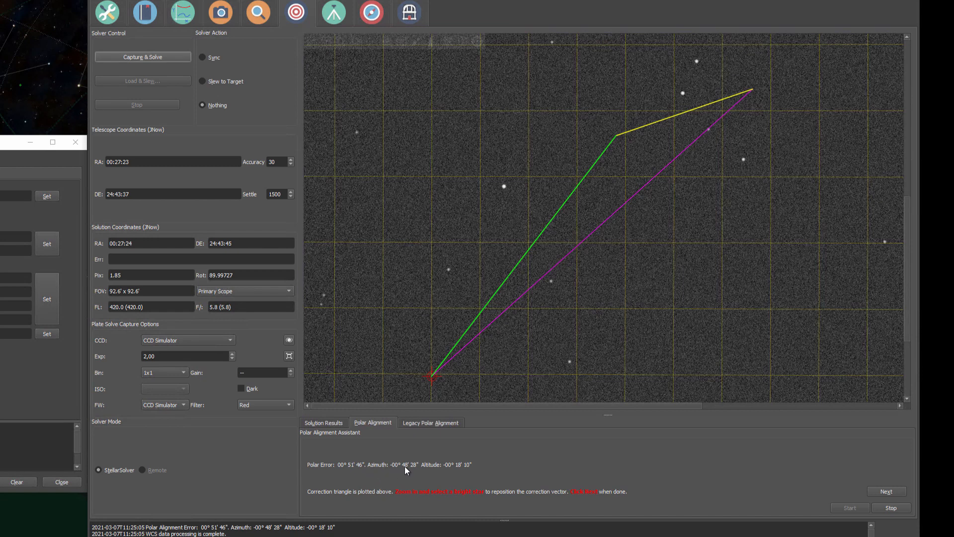
{"action": "mouse_move", "coordinate": [542, 334]}
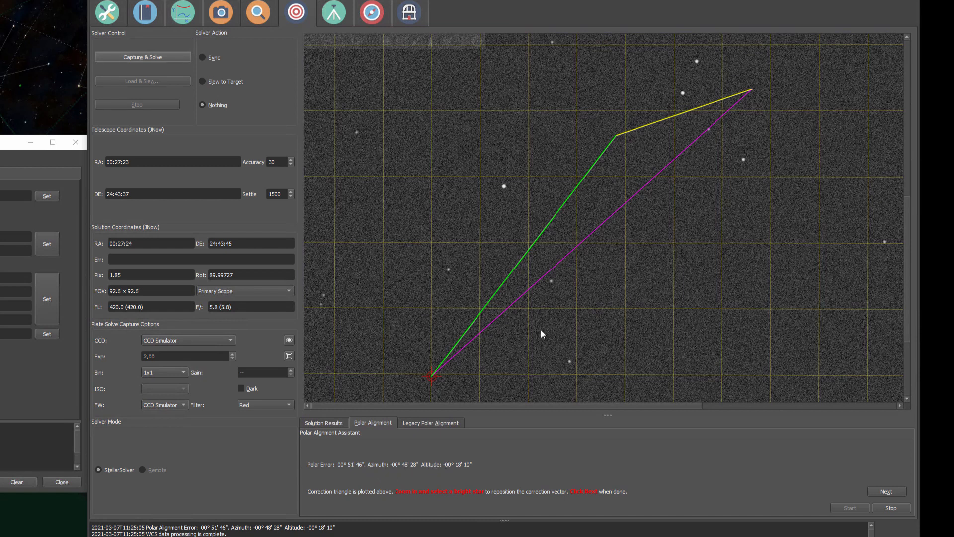
{"action": "mouse_move", "coordinate": [443, 461]}
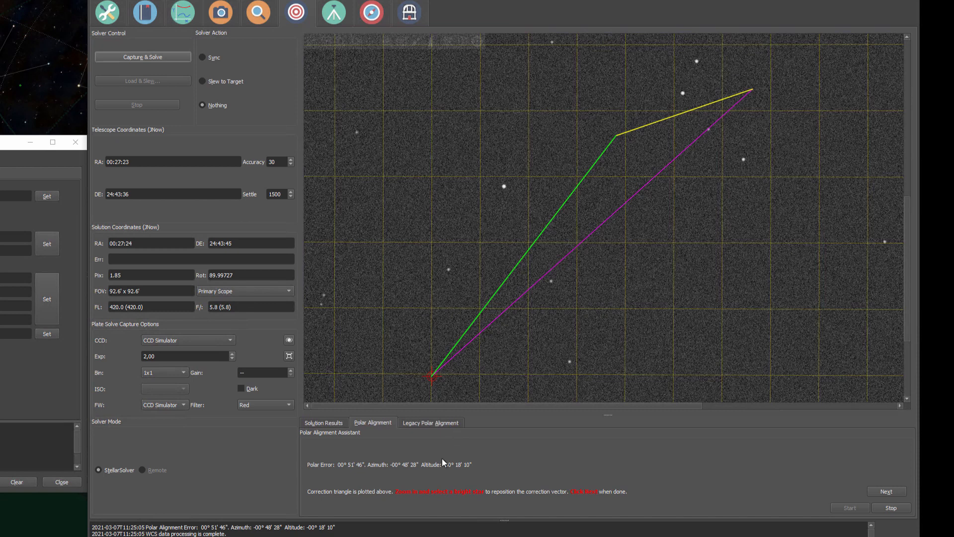
{"action": "mouse_move", "coordinate": [404, 495]}
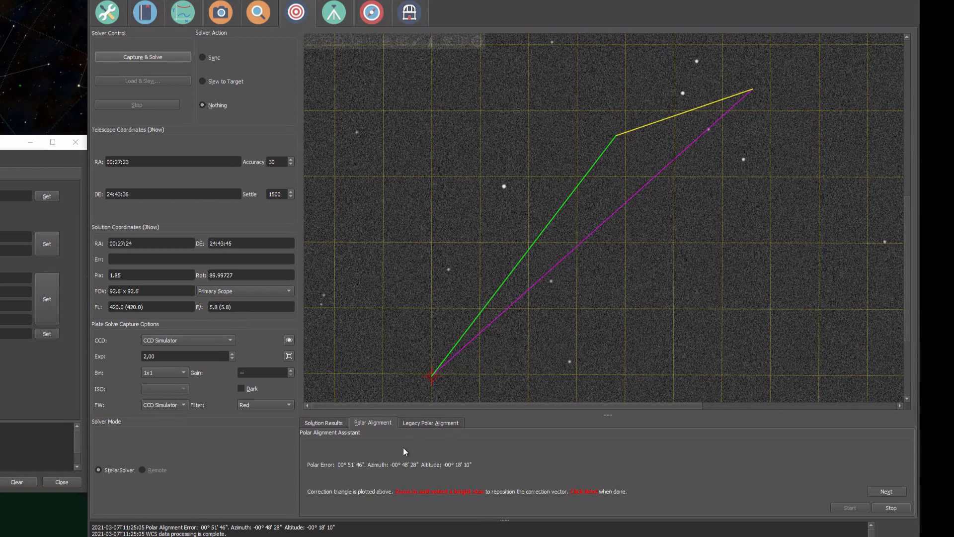
{"action": "mouse_move", "coordinate": [546, 485]}
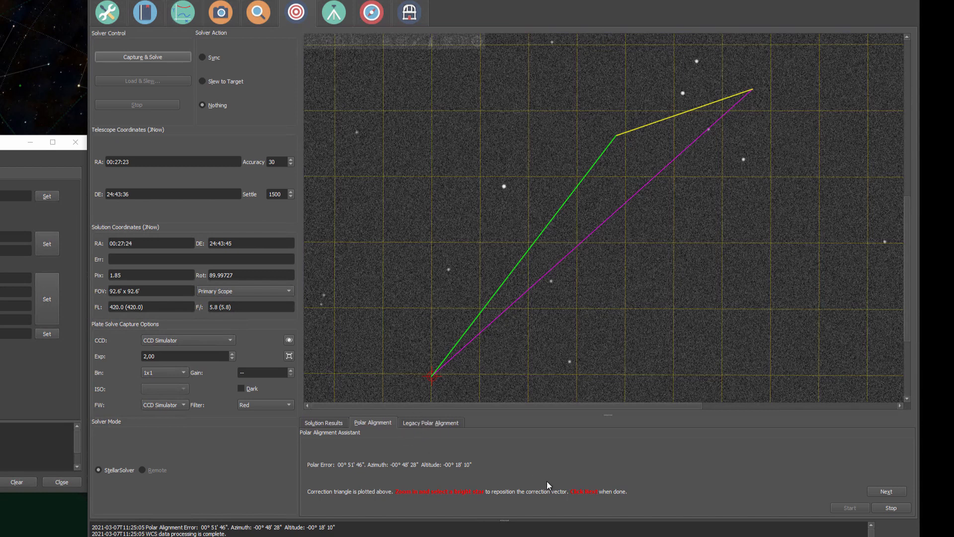
{"action": "mouse_move", "coordinate": [485, 223]}
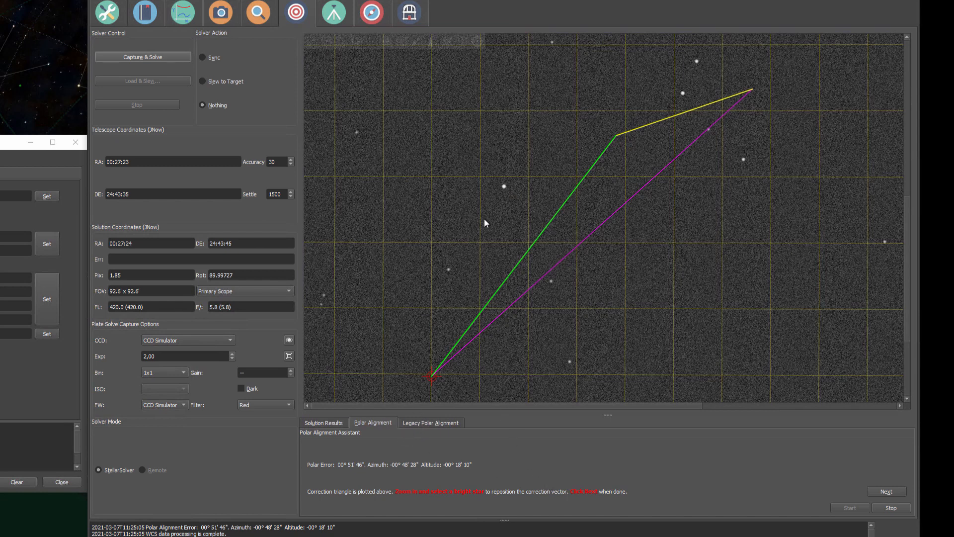
{"action": "left_click", "coordinate": [503, 187]}
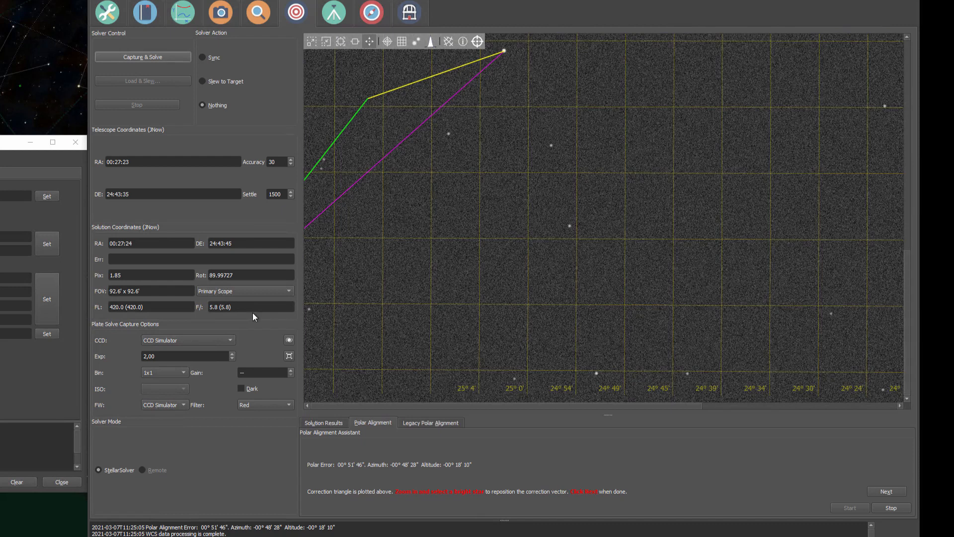
{"action": "mouse_move", "coordinate": [906, 324]}
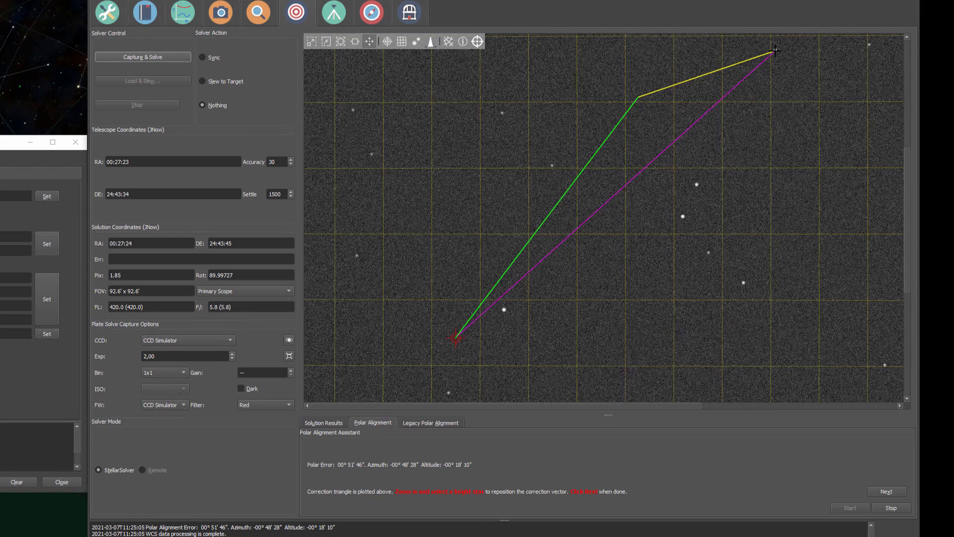
Anchor the correction vector on a bright star and advance to the mount adjustment stage
{"action": "left_click", "coordinate": [455, 340]}
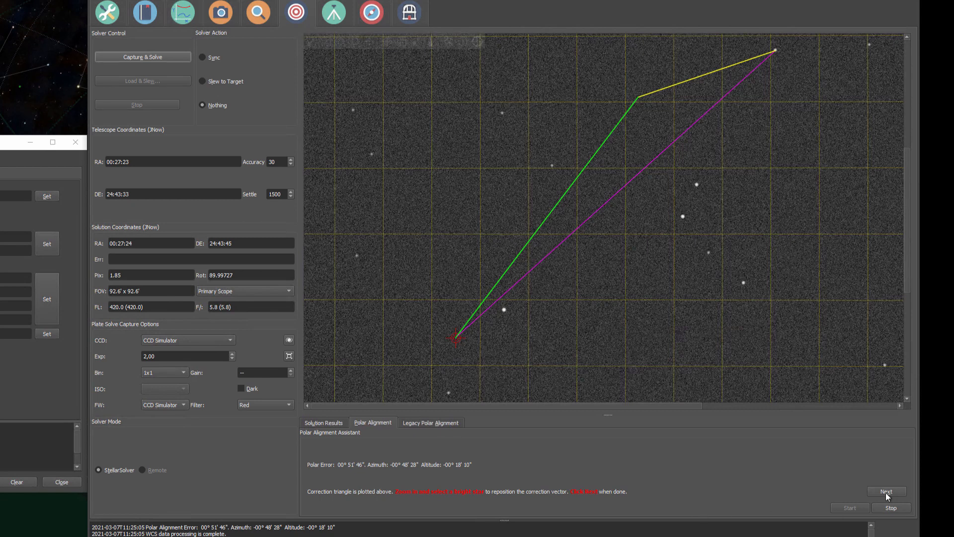
{"action": "left_click", "coordinate": [885, 491]}
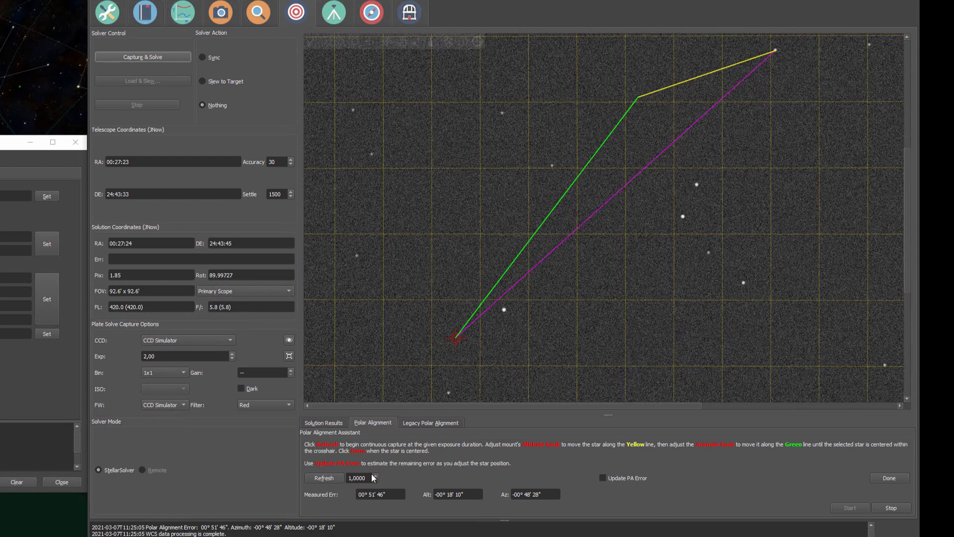
{"action": "mouse_move", "coordinate": [496, 457]}
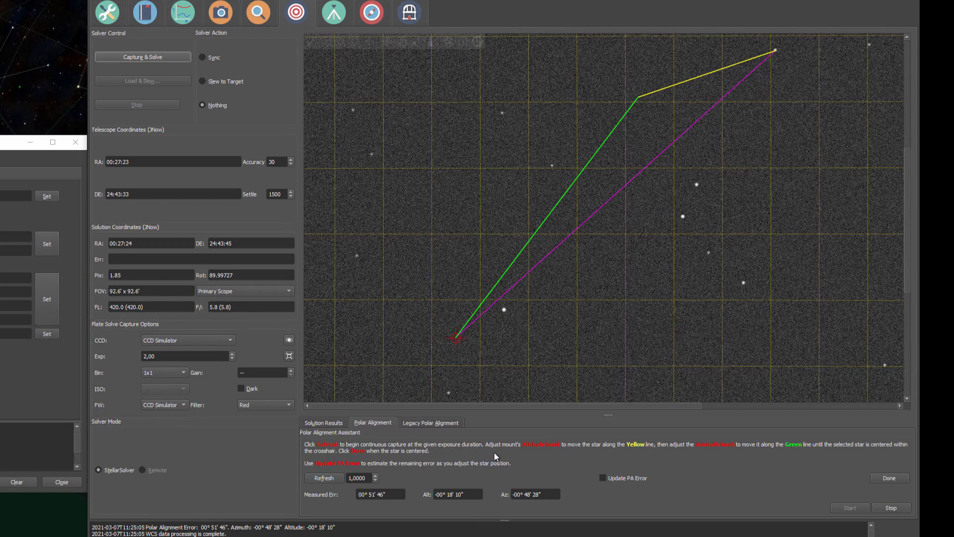
{"action": "mouse_move", "coordinate": [535, 448]}
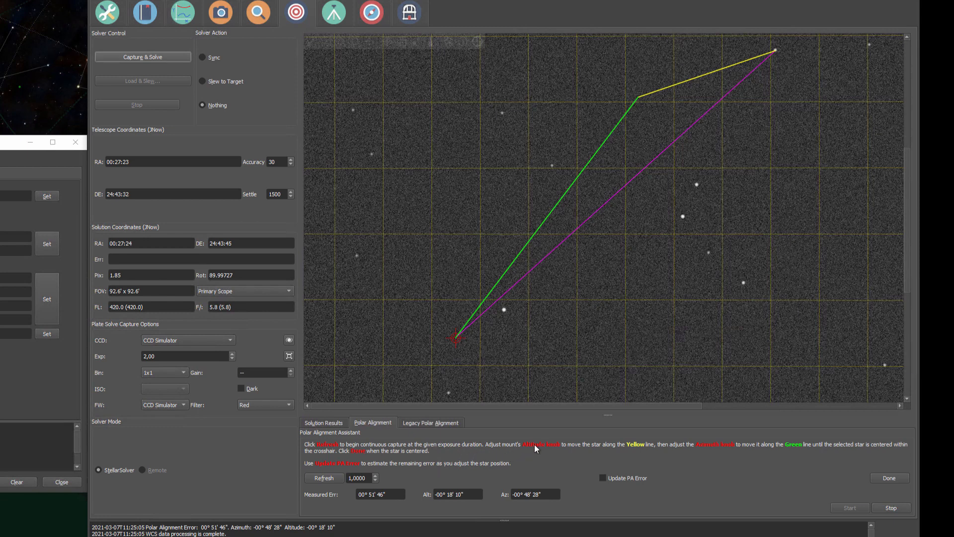
{"action": "mouse_move", "coordinate": [573, 453]}
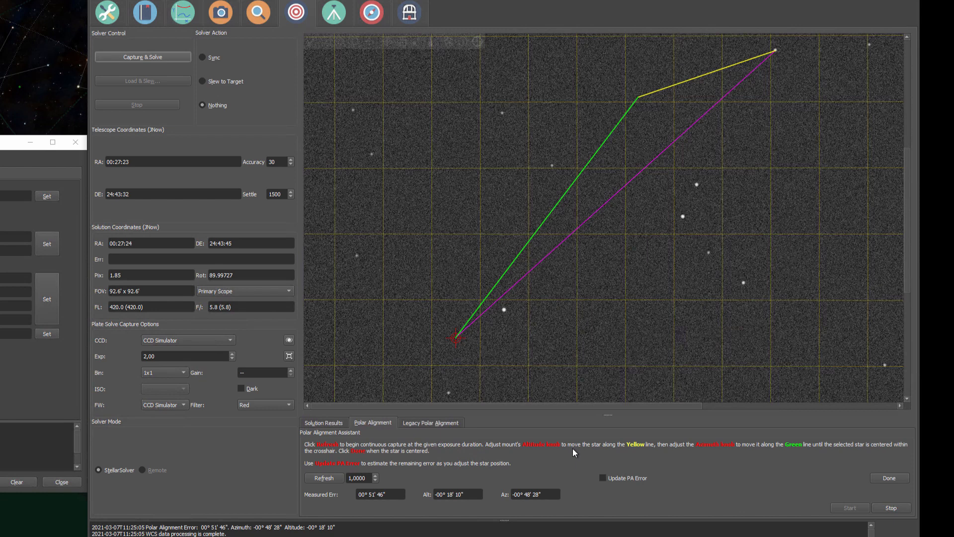
{"action": "mouse_move", "coordinate": [644, 449]}
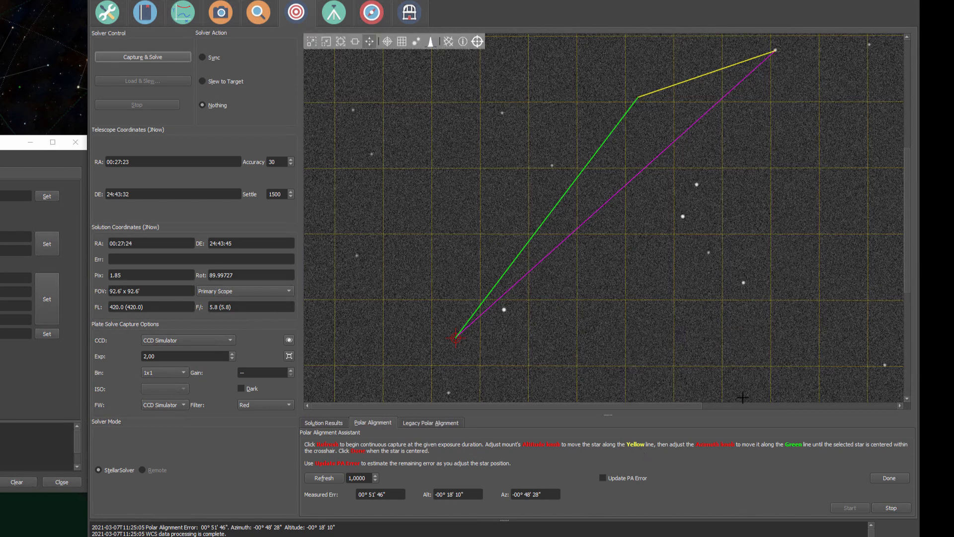
{"action": "mouse_move", "coordinate": [613, 146]}
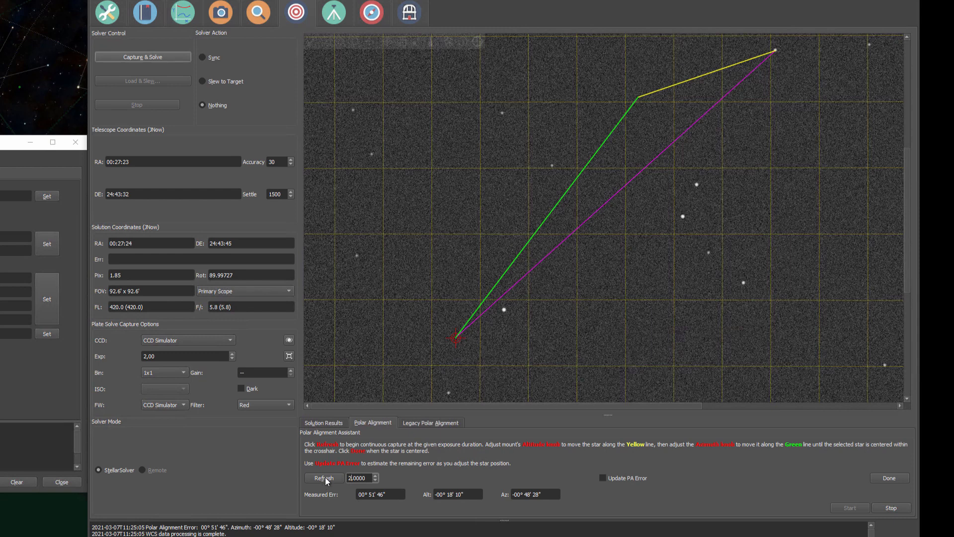
Start continuous Refresh captures to follow the star while adjusting the mount
{"action": "left_click", "coordinate": [323, 476]}
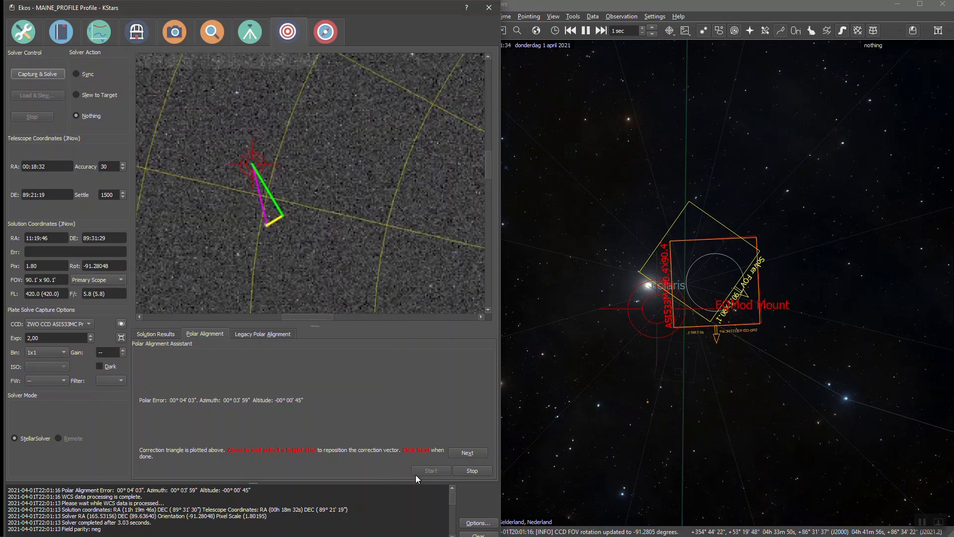
Advance to adjustment, set refresh exposure to 0,500 and start refreshing captures
{"action": "left_click", "coordinate": [467, 452]}
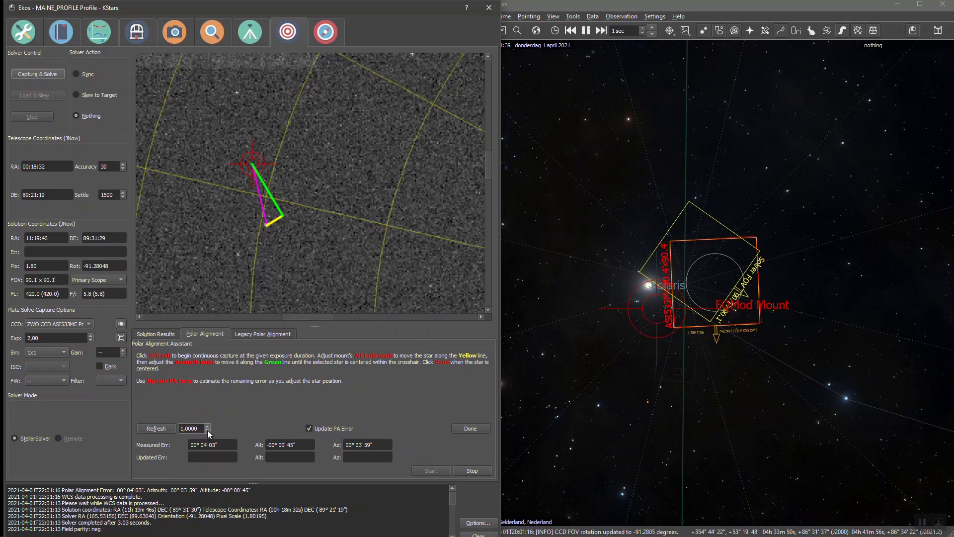
{"action": "left_click", "coordinate": [207, 430]}
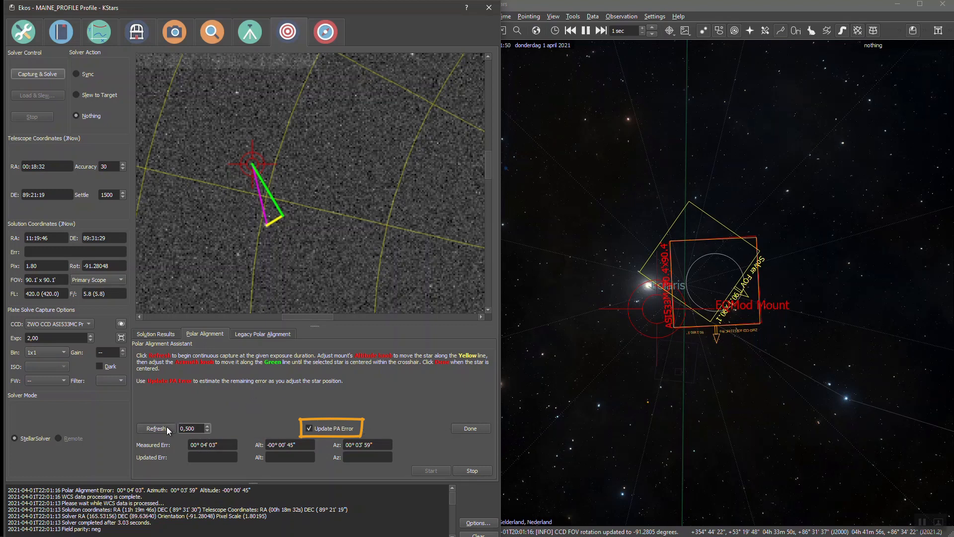
{"action": "left_click", "coordinate": [156, 427]}
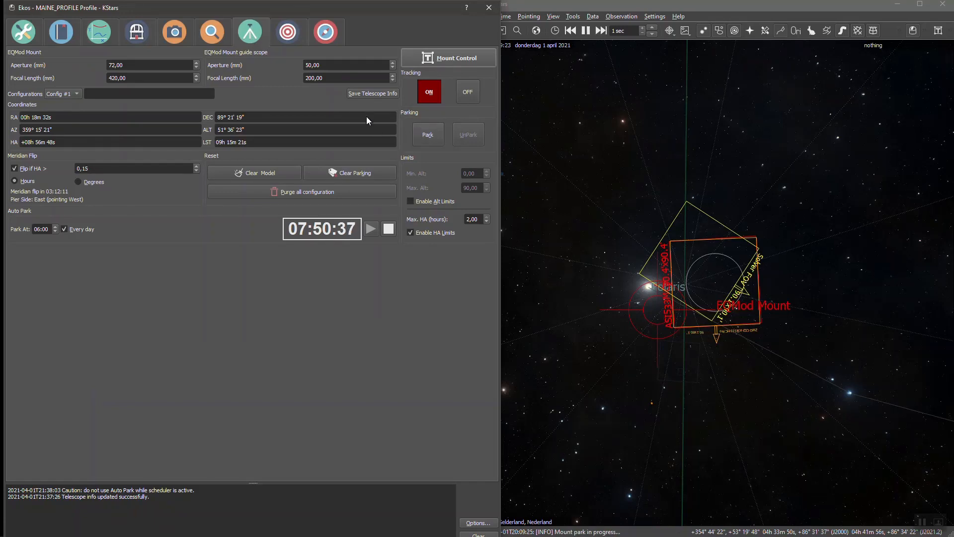
Unpark the EQMod mount and start a new polar alignment measurement run
{"action": "left_click", "coordinate": [467, 91]}
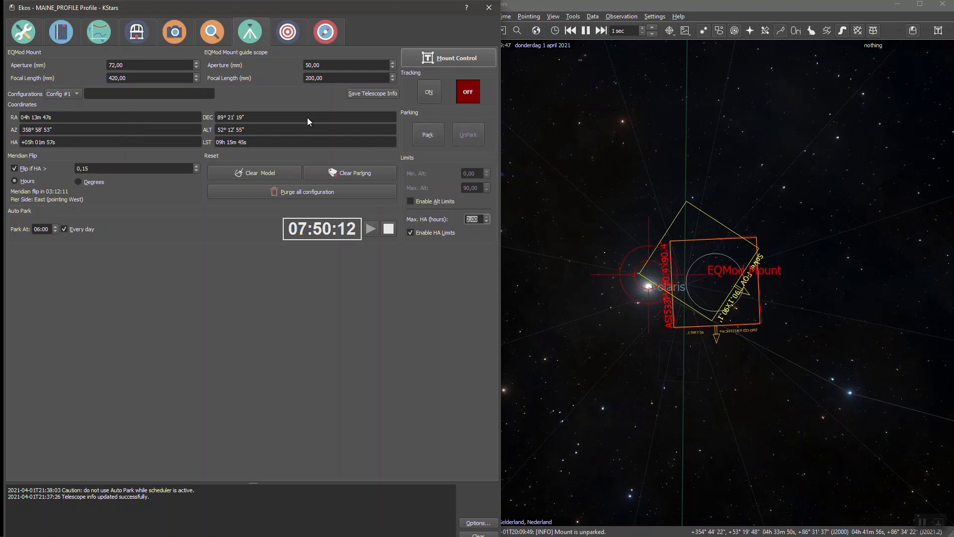
{"action": "left_click", "coordinate": [210, 32]}
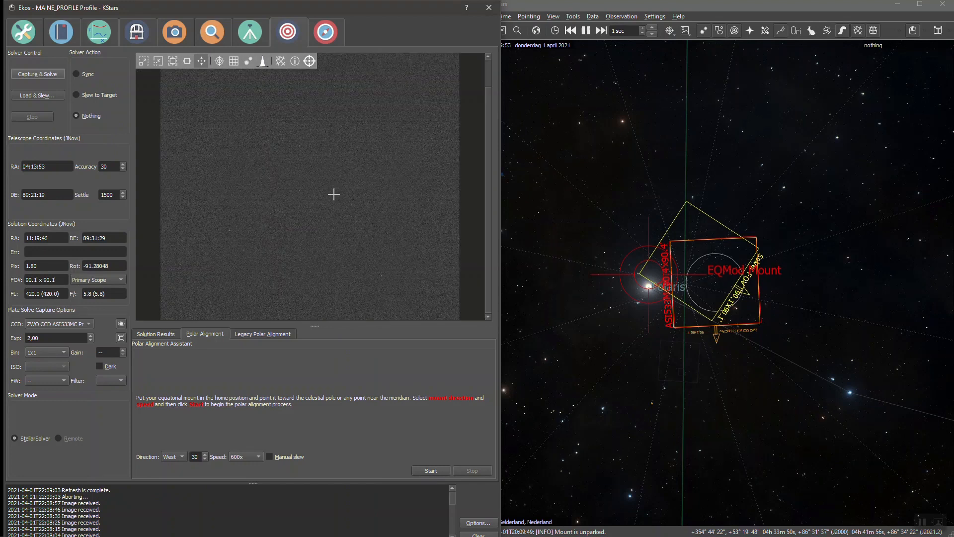
{"action": "left_click", "coordinate": [430, 470]}
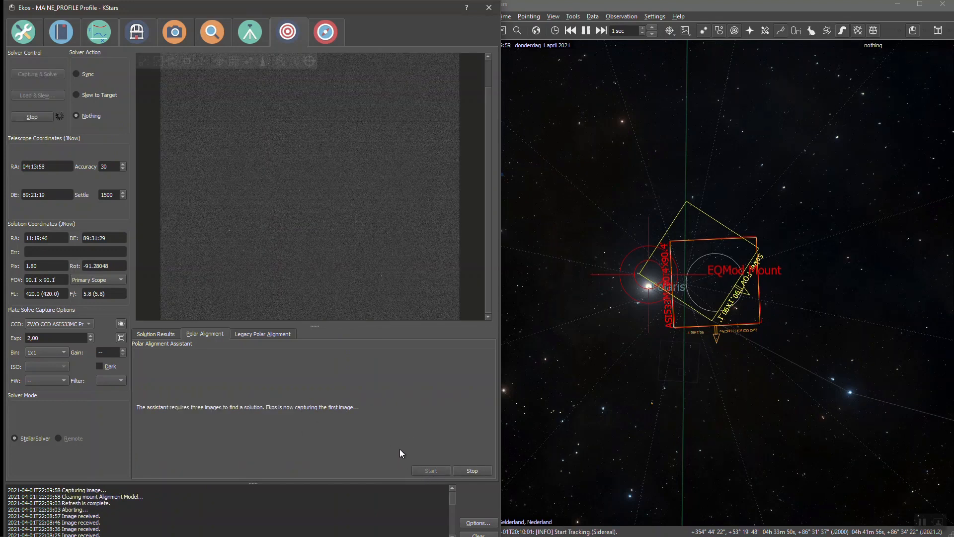